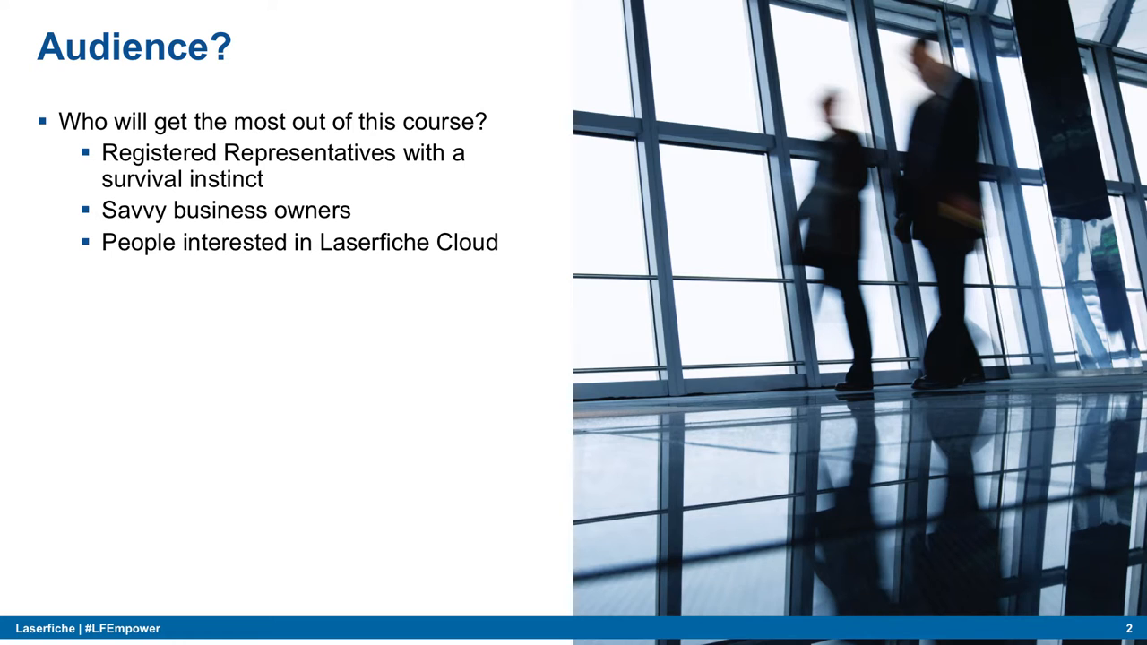
key(Right)
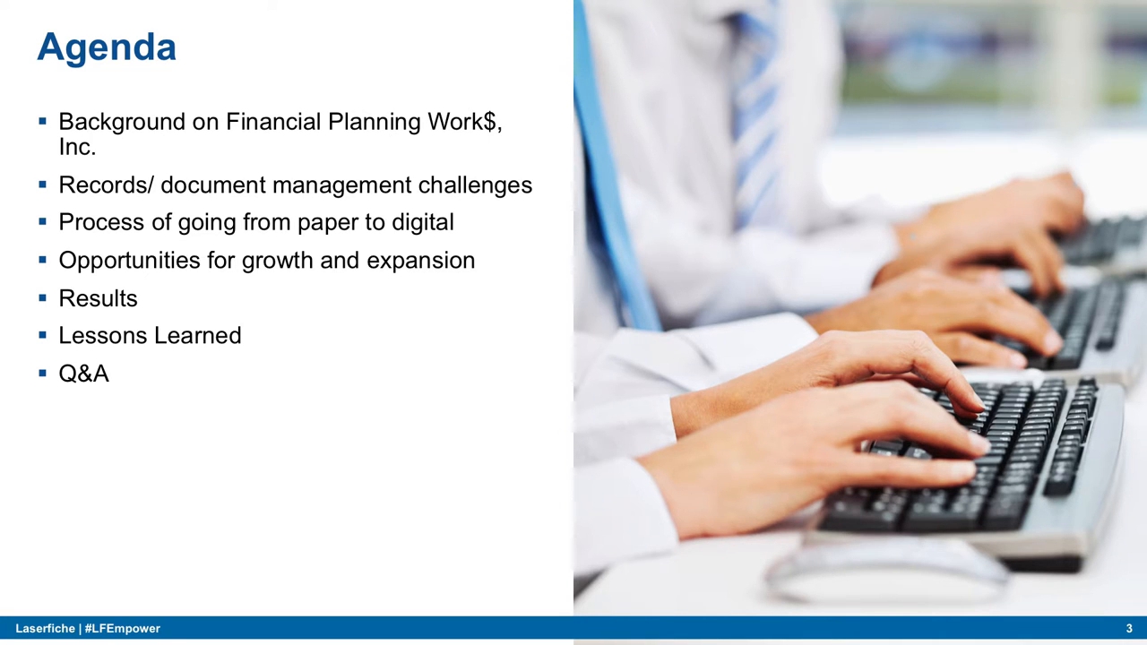
key(Right)
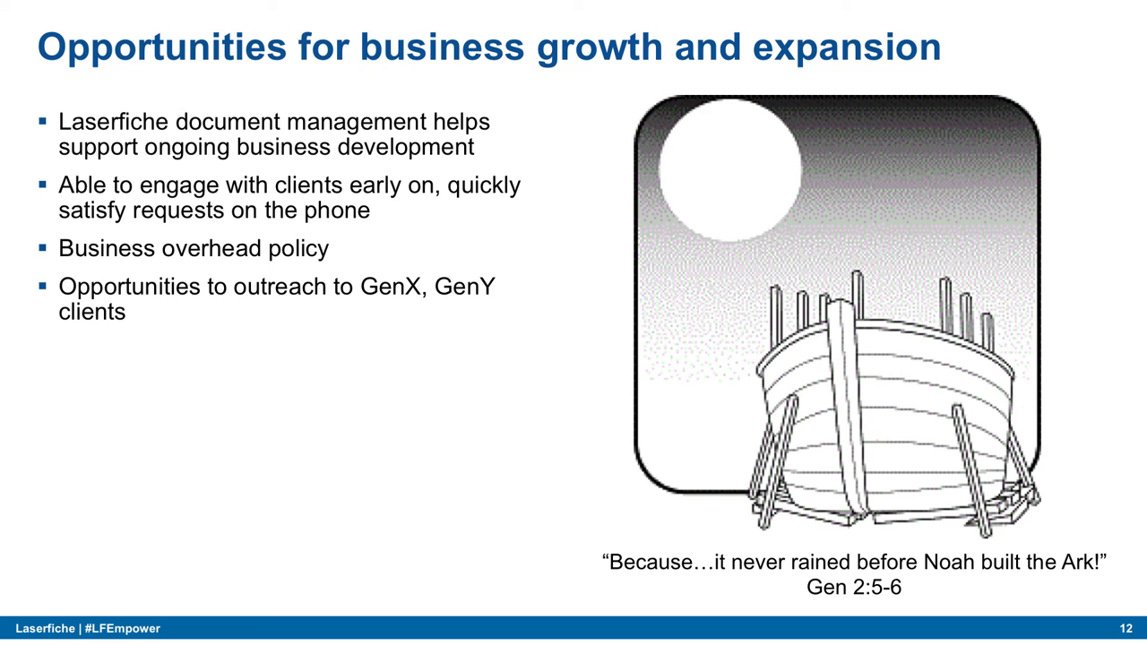
key(right)
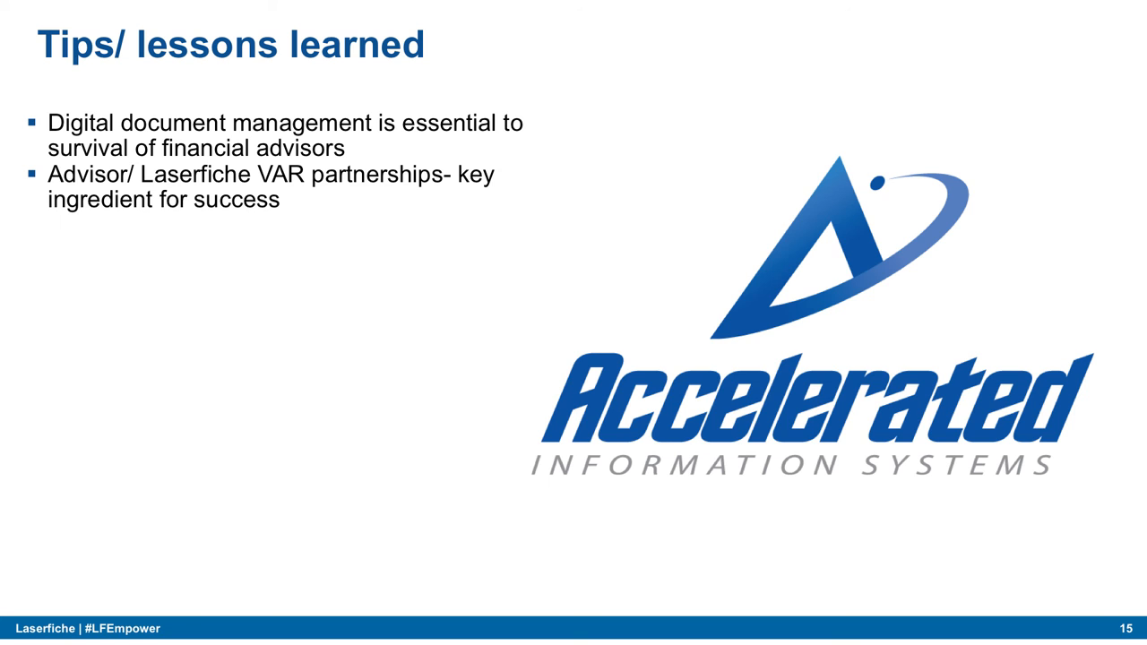
key(Right)
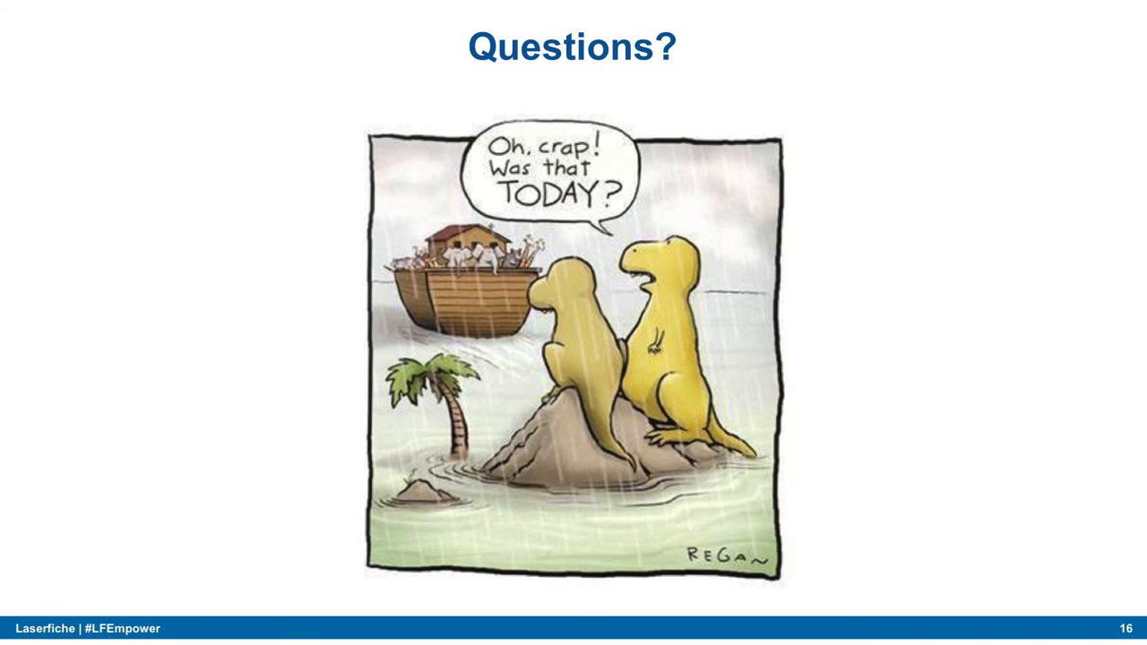